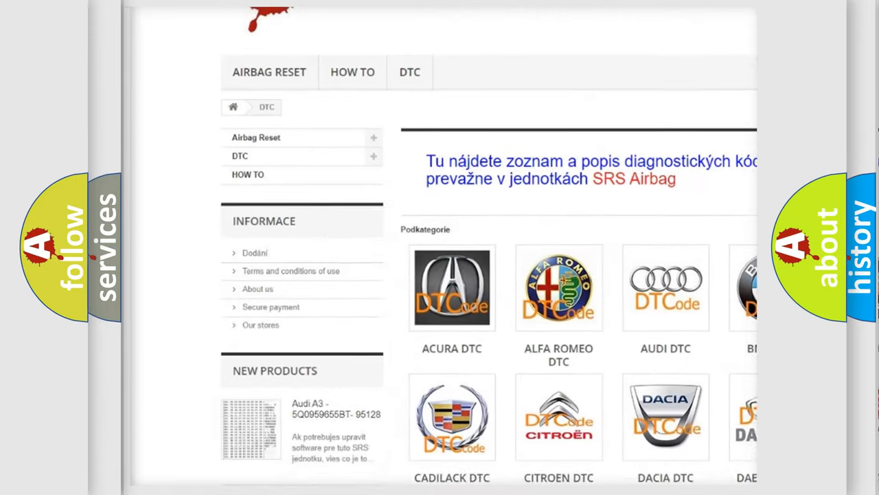
- Scroll down the DTC page past Acura through Infiniti to reveal Chrysler
{"action": "scroll", "scroll_direction": "down", "scroll_amount": 3}
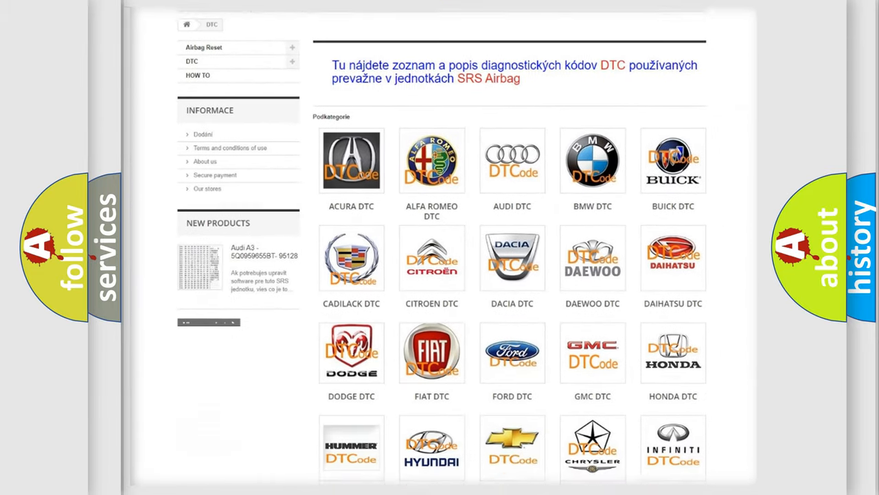
{"action": "scroll", "scroll_direction": "down", "scroll_amount": 3}
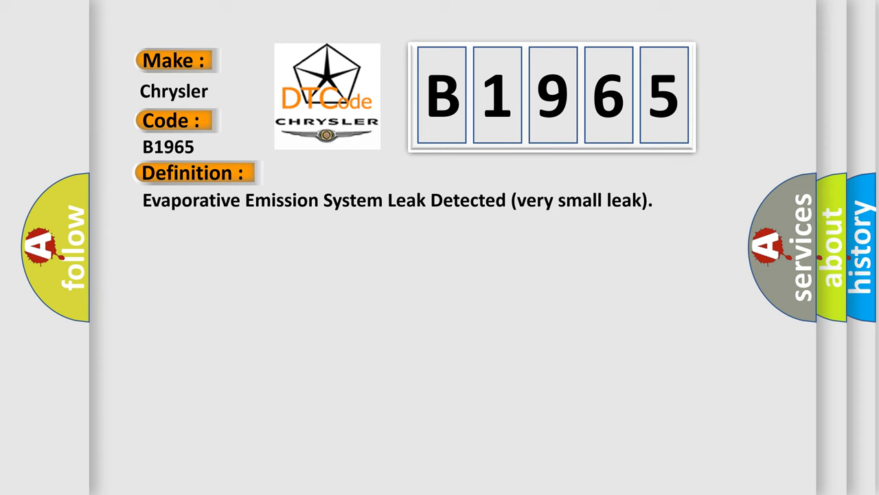
- Advance the B1965 slide to reveal its Description of engine and vehicle test conditions
{"action": "left_click", "coordinate": [358, 172]}
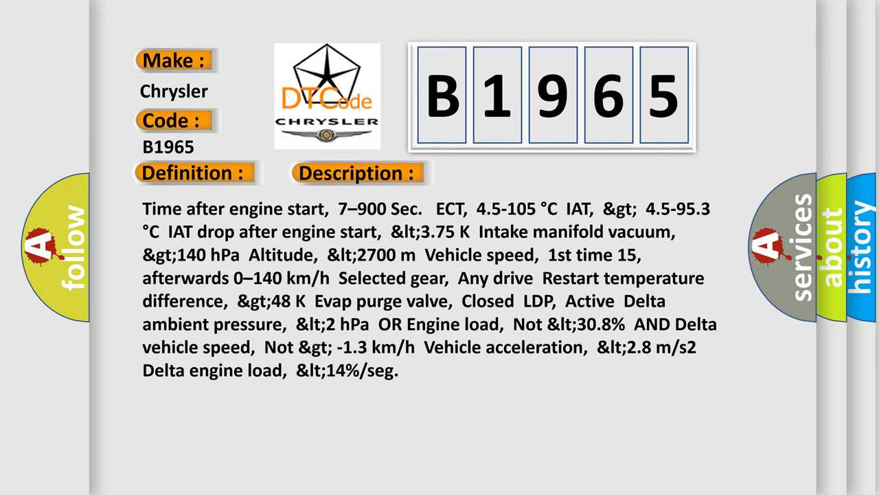